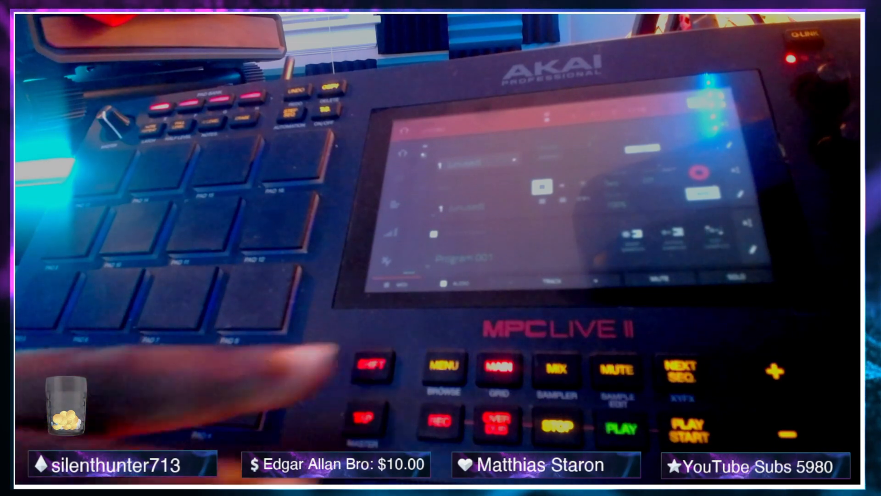
Create an empty folder named Synths at the MPC USB drive's top level.
left_click(443, 368)
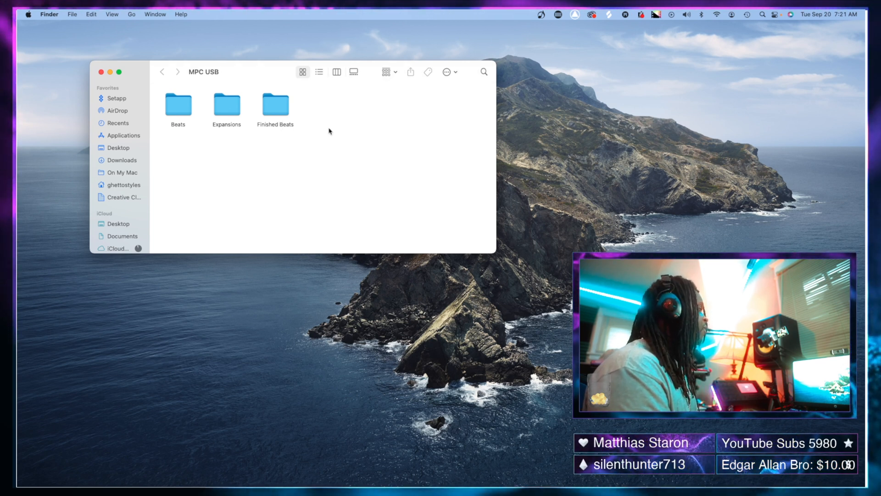
right_click(329, 131)
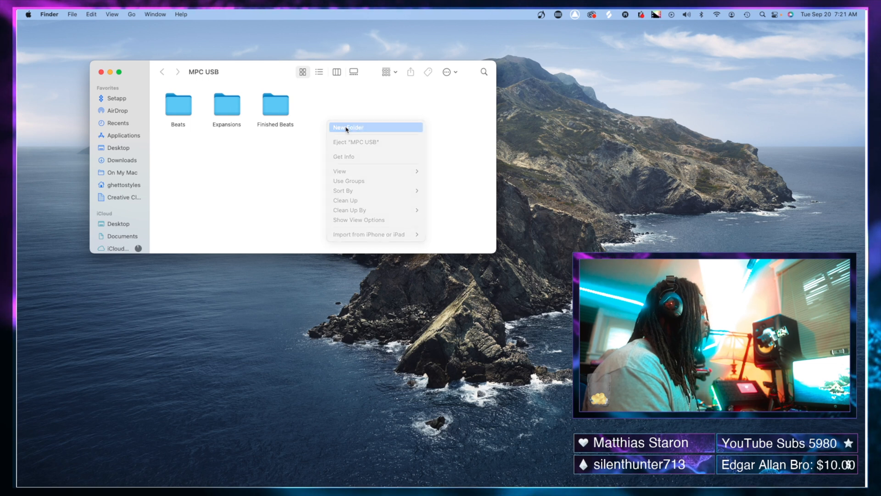
left_click(347, 127)
type("Synths")
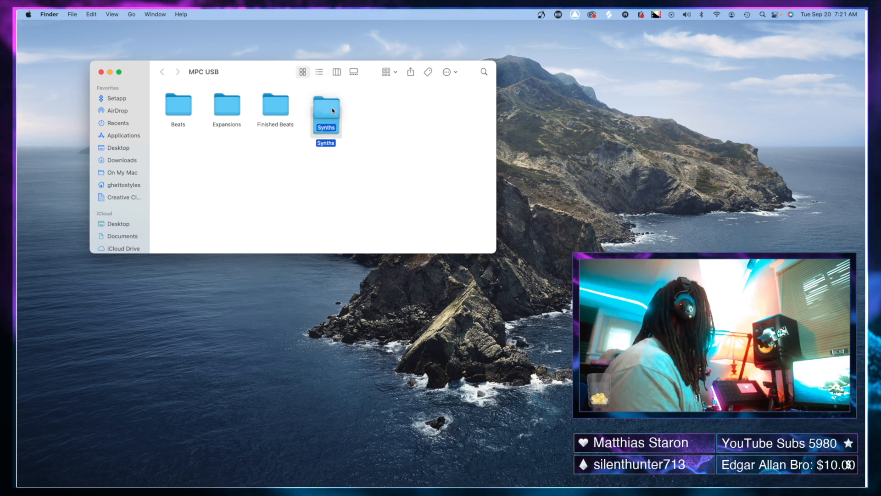
double_click(325, 110)
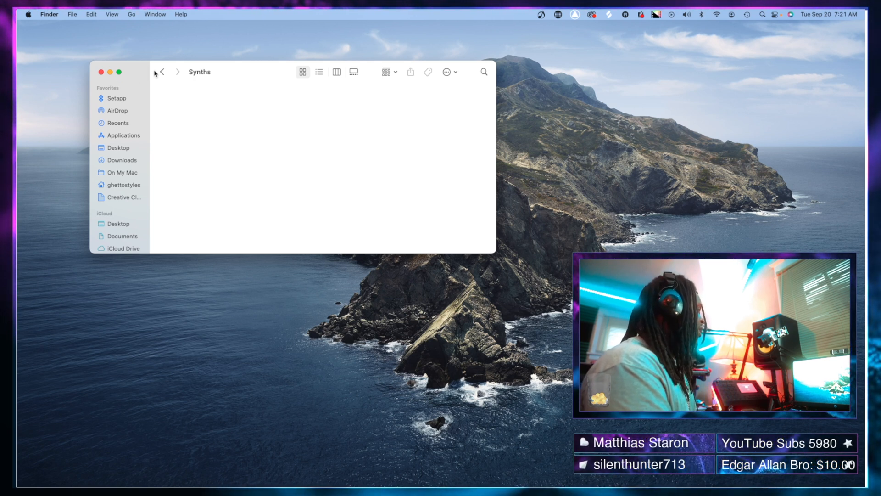
left_click(161, 71)
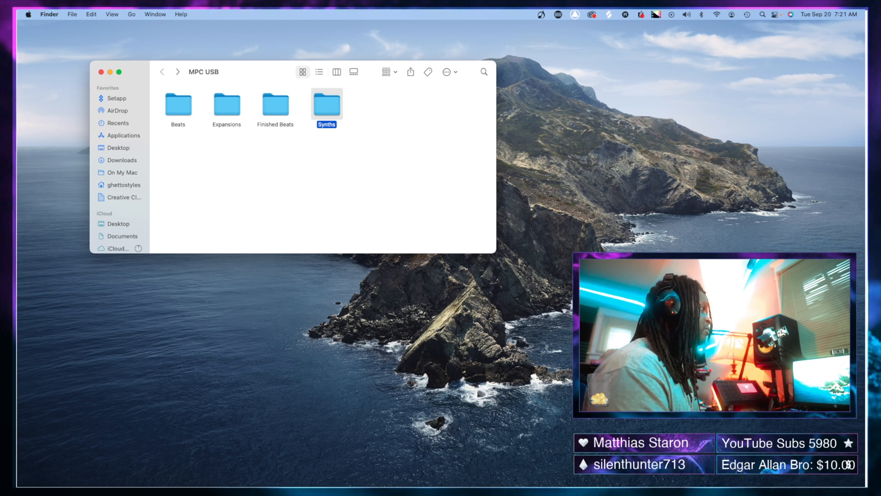
double_click(326, 105)
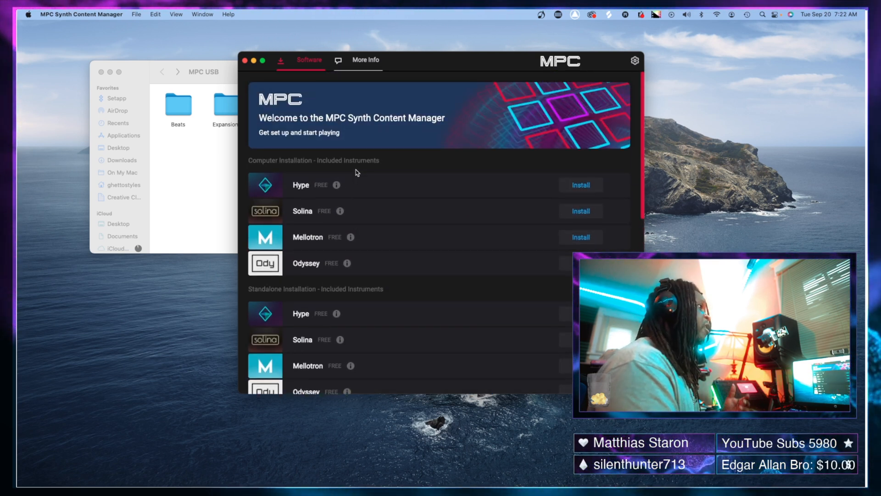
Scroll the instrument list down to standalone Hype, Solina, Mellotron and Odyssey installations.
scroll("down", 3)
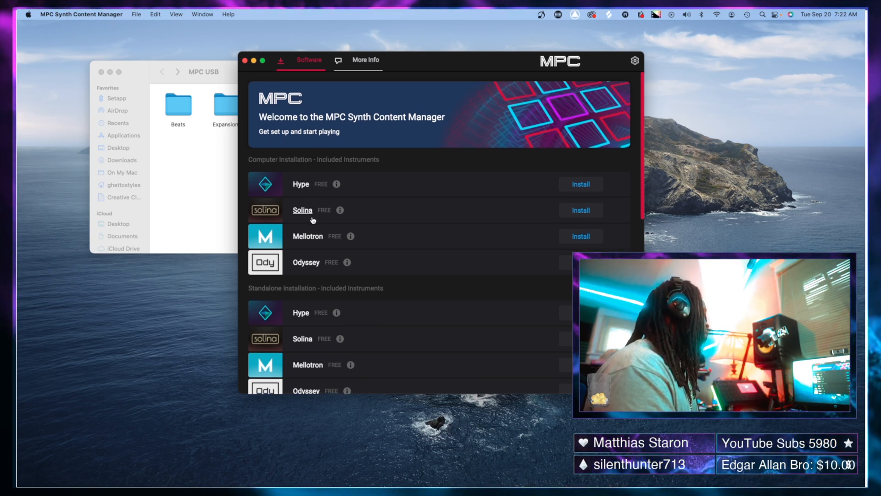
mouse_move(306, 262)
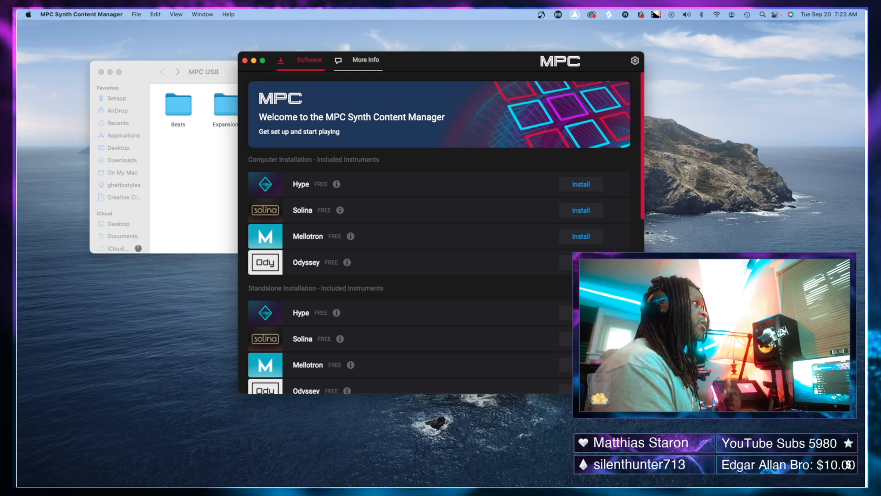
scroll("down", 3)
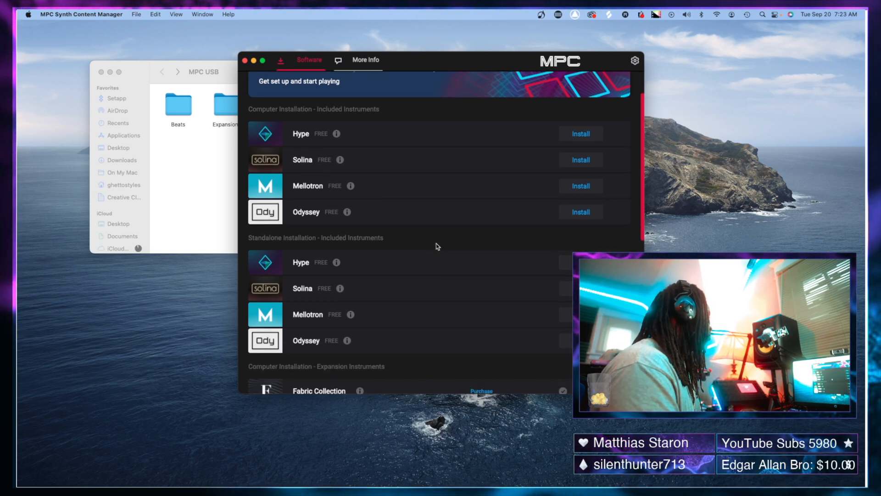
scroll("down", 3)
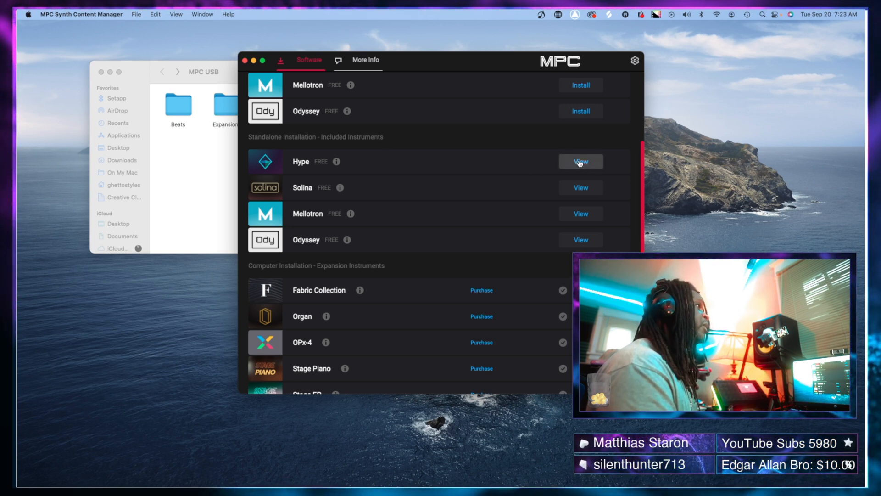
Copy the Hype download's AIR Music Technology – Hype and Generic folders into MPC USB/Synths.
left_click(581, 162)
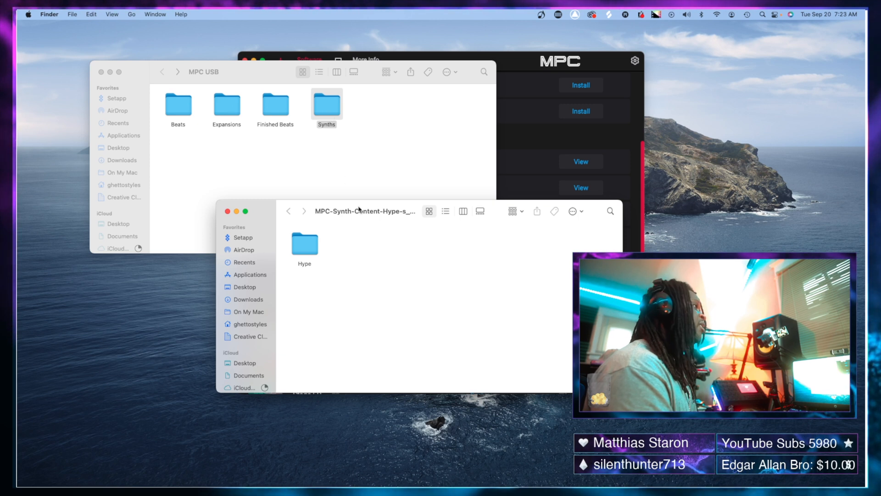
double_click(326, 104)
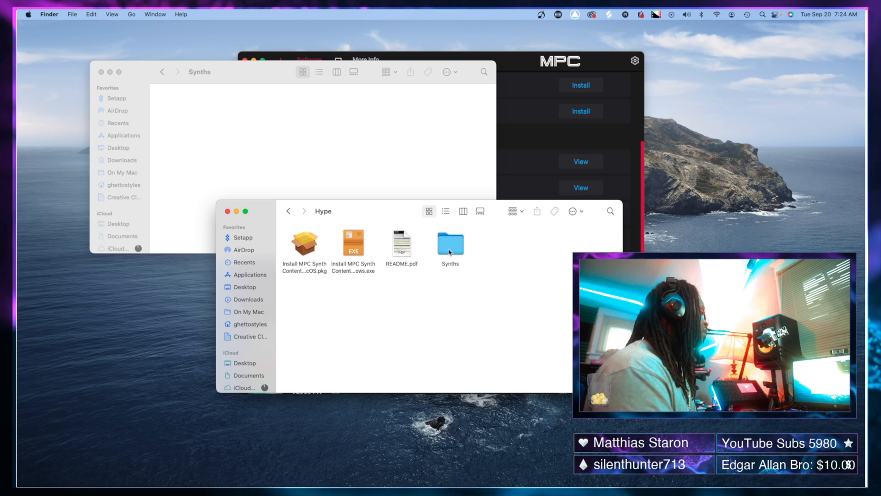
double_click(450, 244)
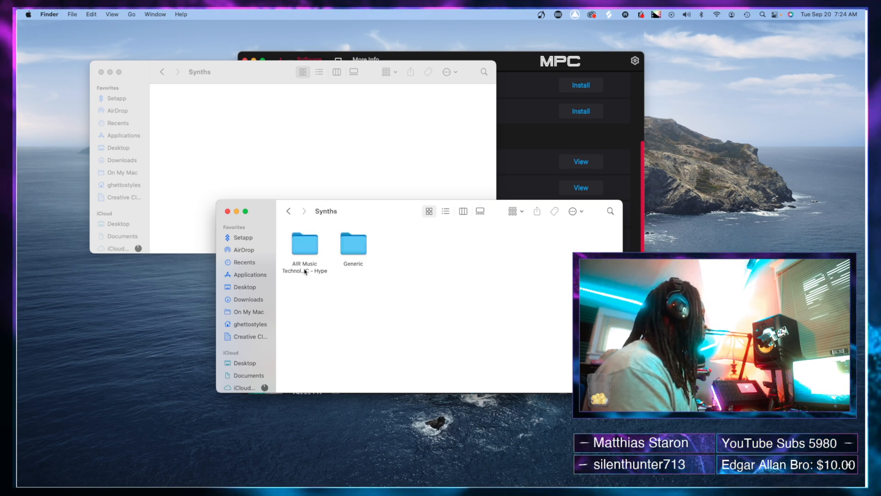
left_click(304, 246)
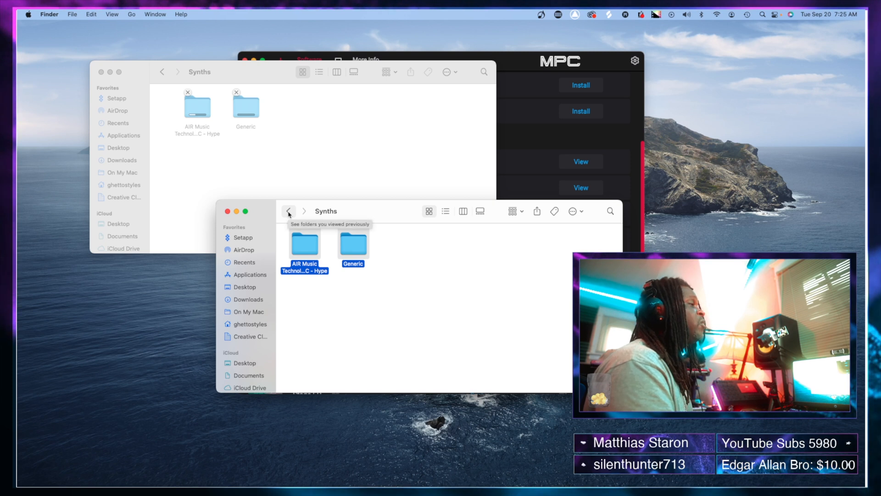
double_click(305, 245)
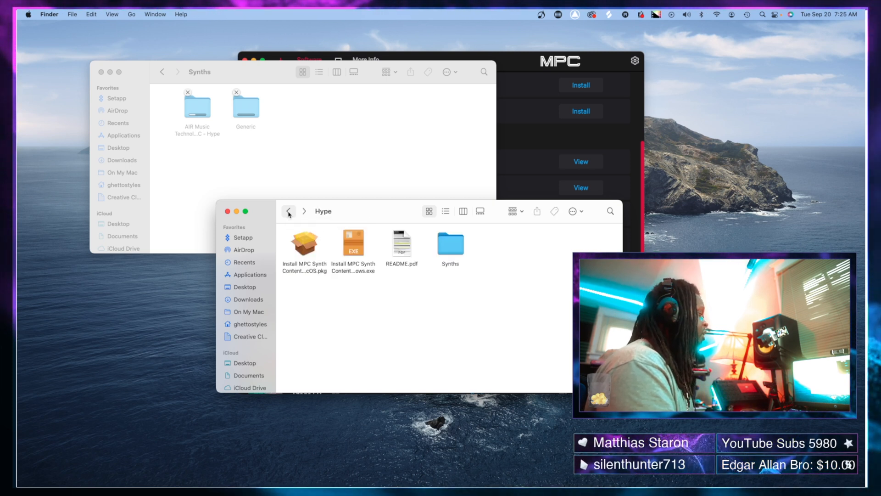
Close the Hype download window and reveal the downloaded standalone Solina content.
left_click(288, 210)
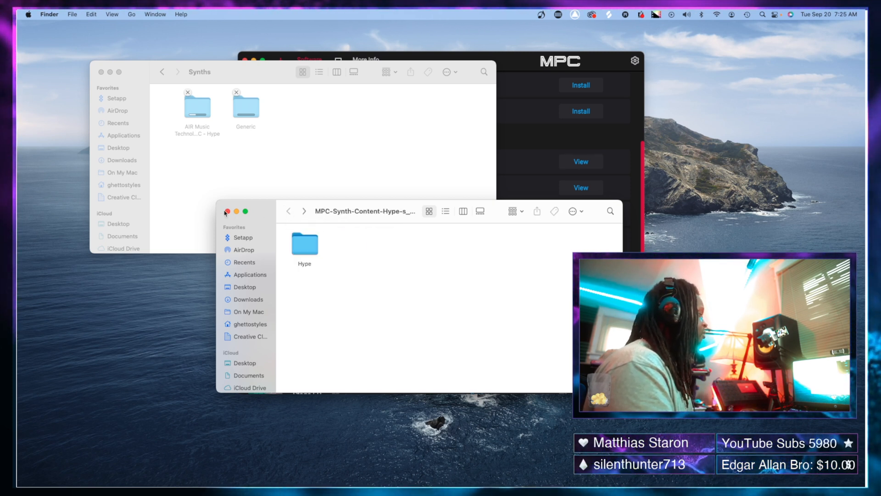
left_click(225, 212)
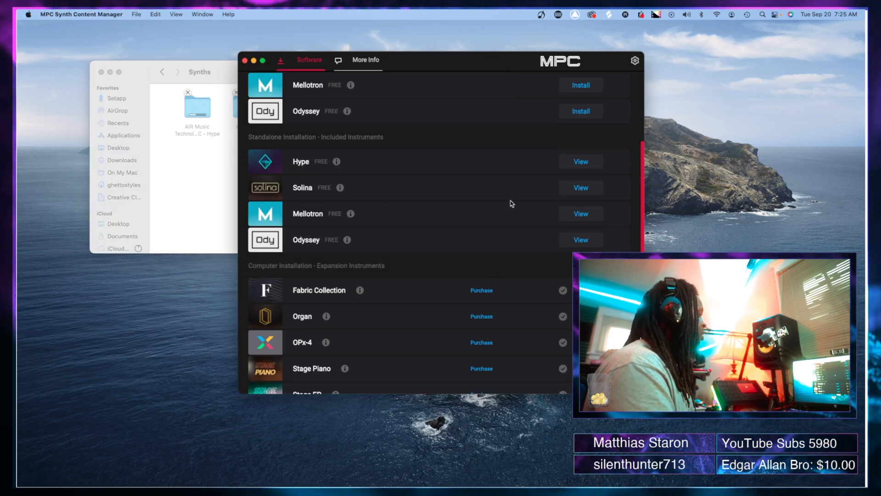
left_click(580, 187)
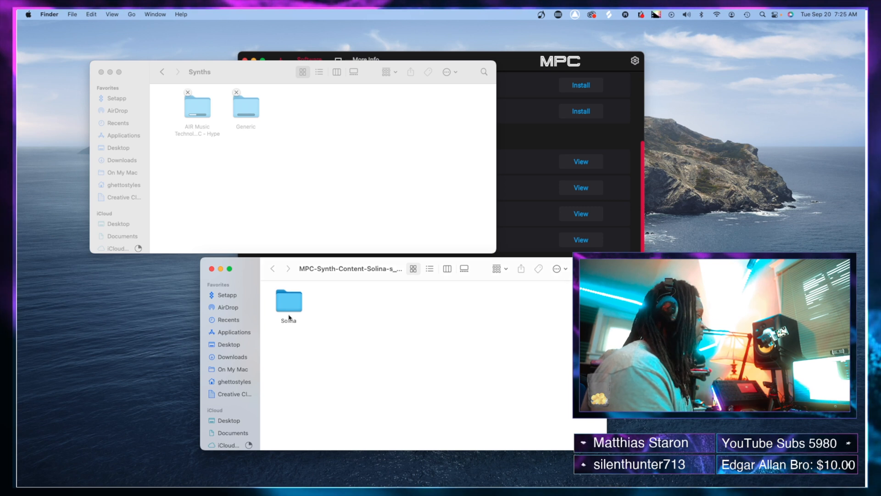
Copy the AIR Music Technology – Solina folder into the drive's Synths folder, then close the download window.
double_click(289, 300)
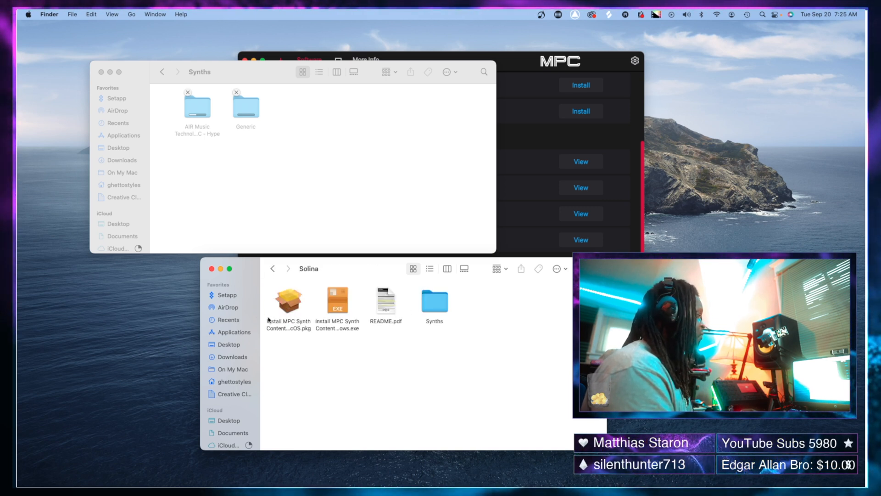
double_click(434, 299)
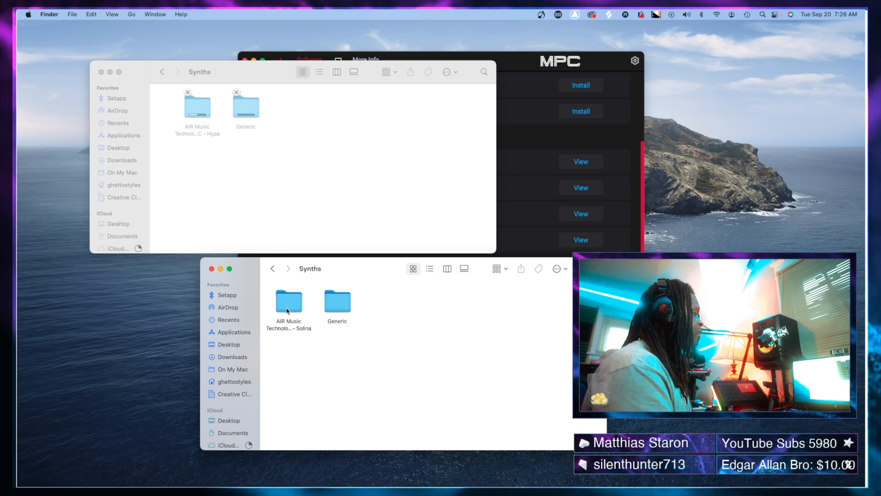
left_click(288, 300)
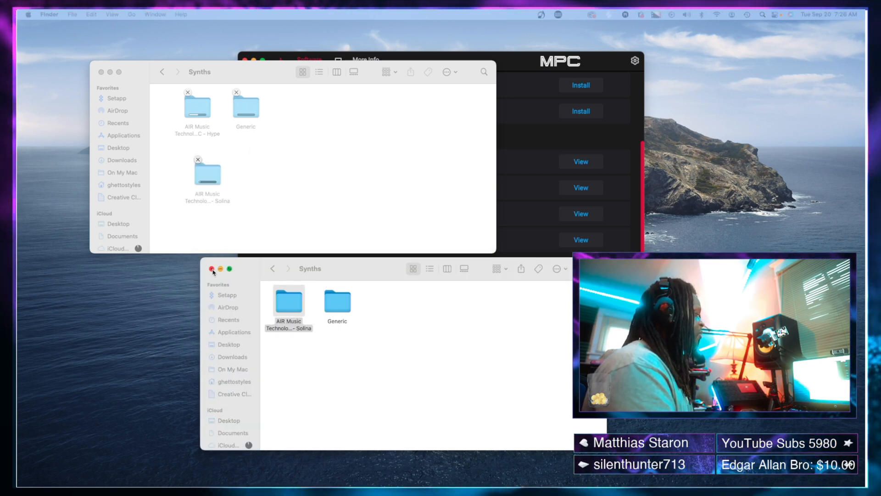
left_click(212, 268)
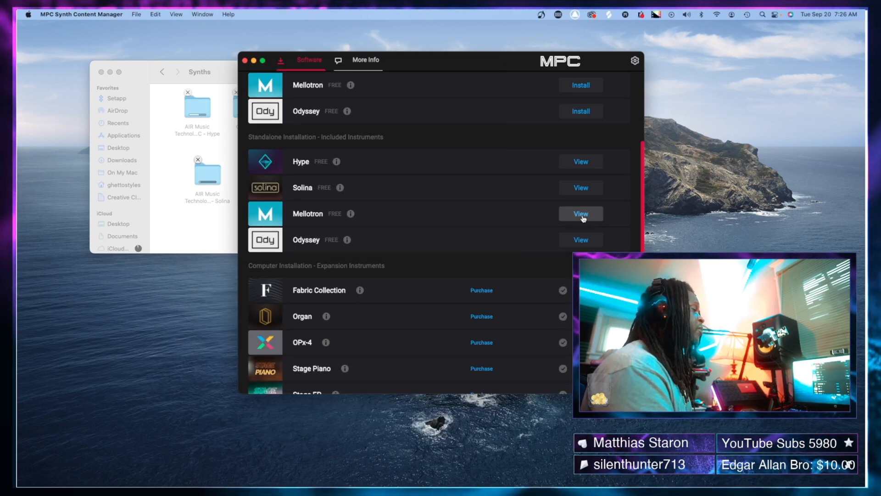
Copy the downloaded Mellotron instrument folder into the card's Synths folder.
left_click(580, 213)
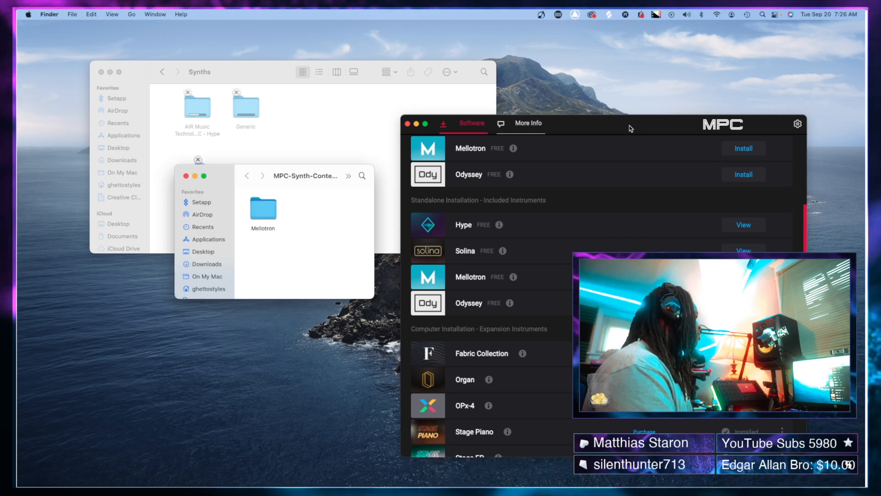
mouse_move(259, 194)
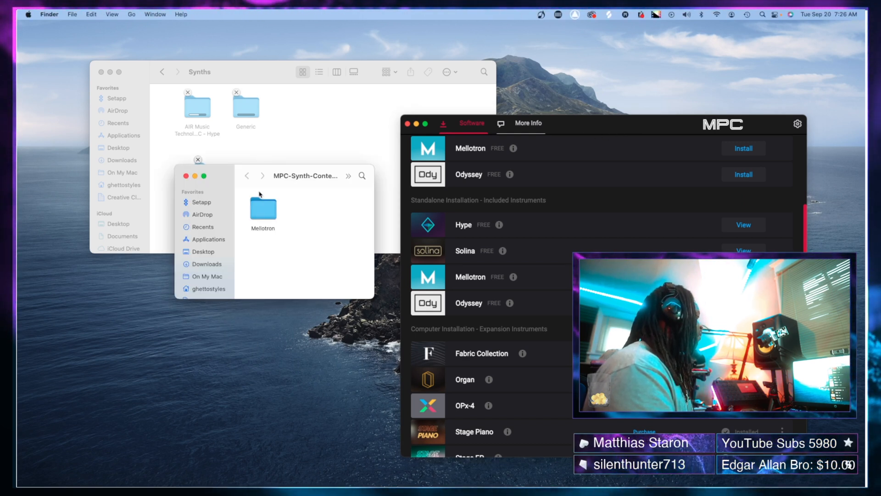
double_click(263, 207)
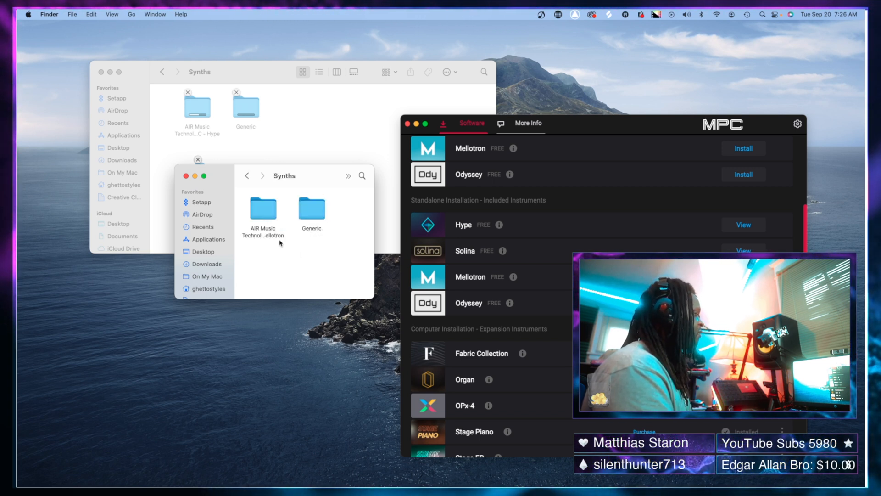
left_click(262, 207)
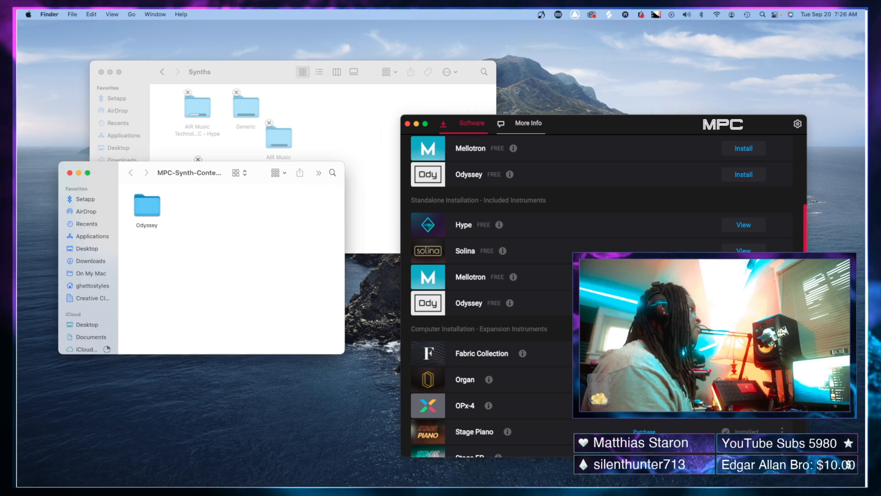
Select and open the downloaded Odyssey content folder.
left_click(146, 205)
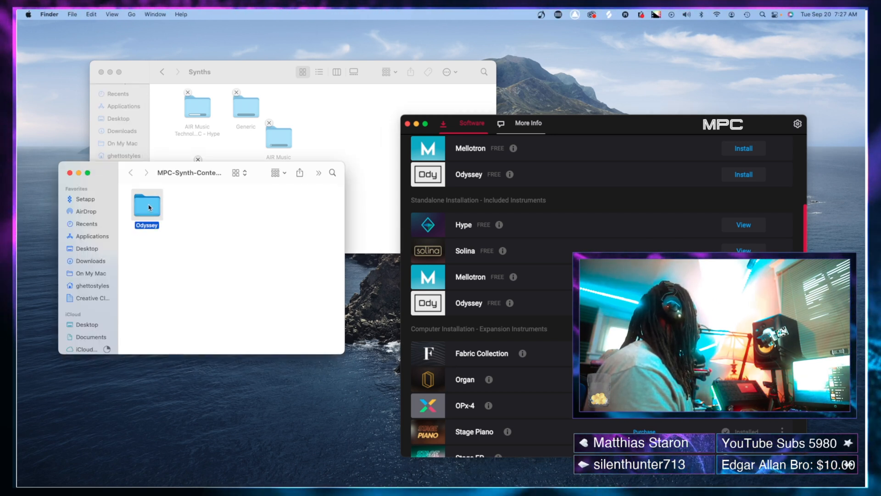
double_click(147, 205)
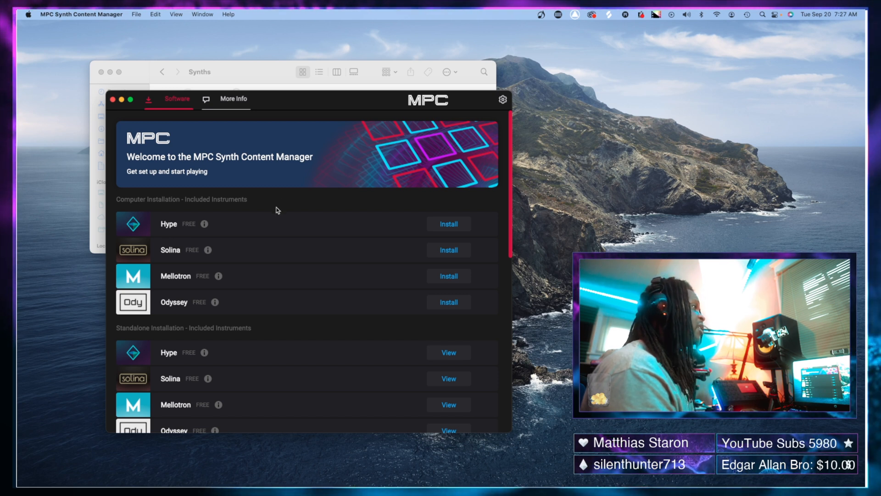
Reopen the Hype download's Synths folder and select the Hype instrument folder.
scroll("down", 3)
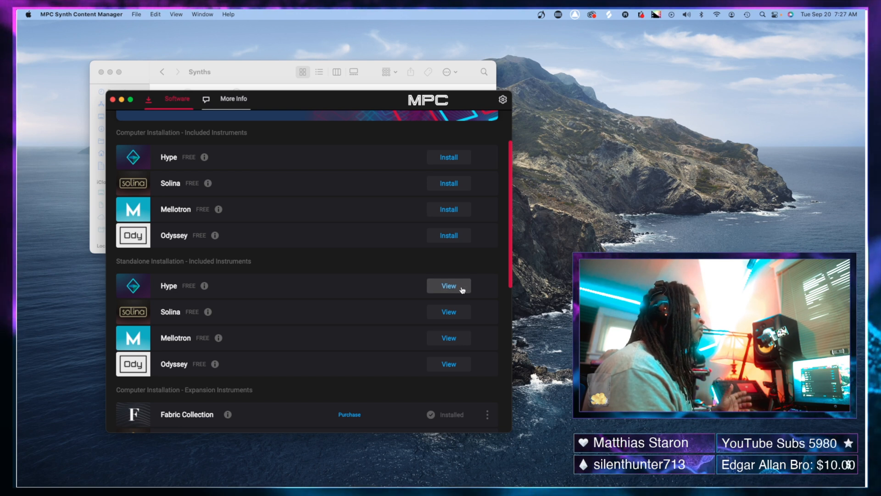
left_click(449, 286)
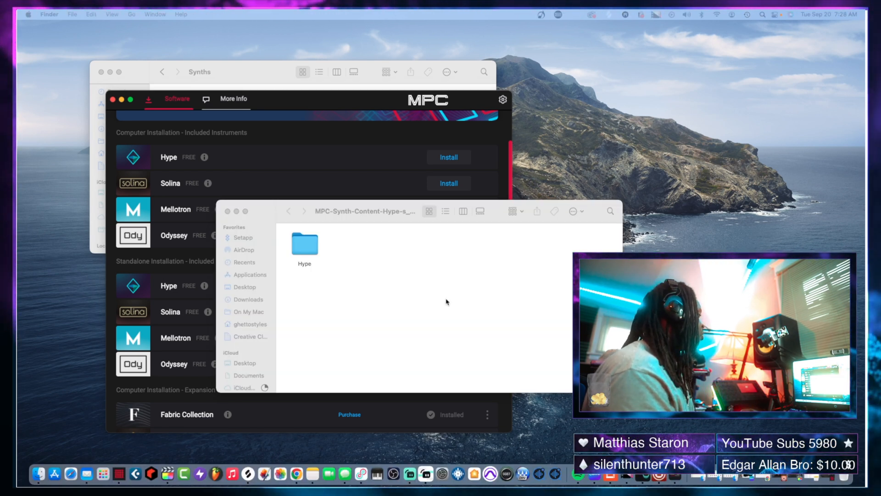
double_click(304, 245)
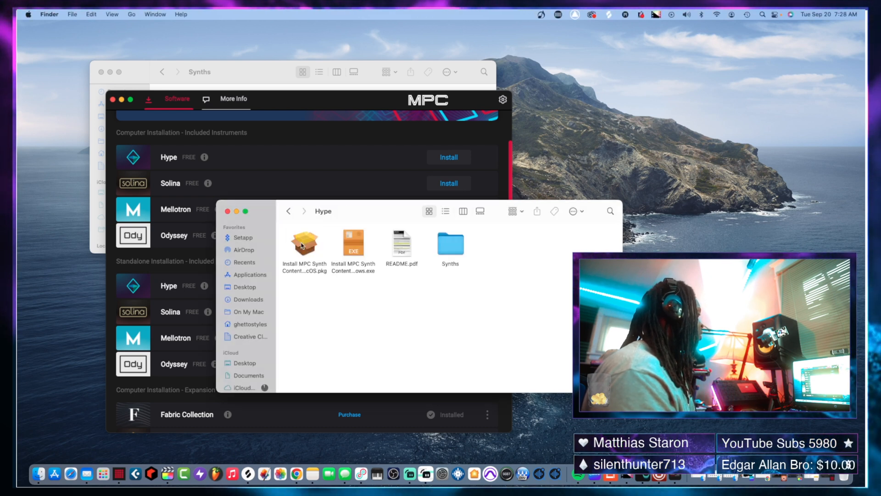
double_click(451, 244)
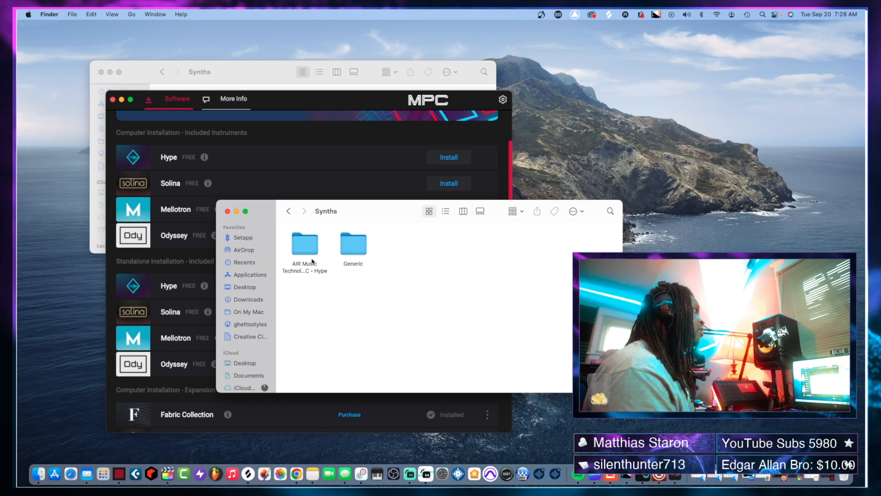
left_click(304, 243)
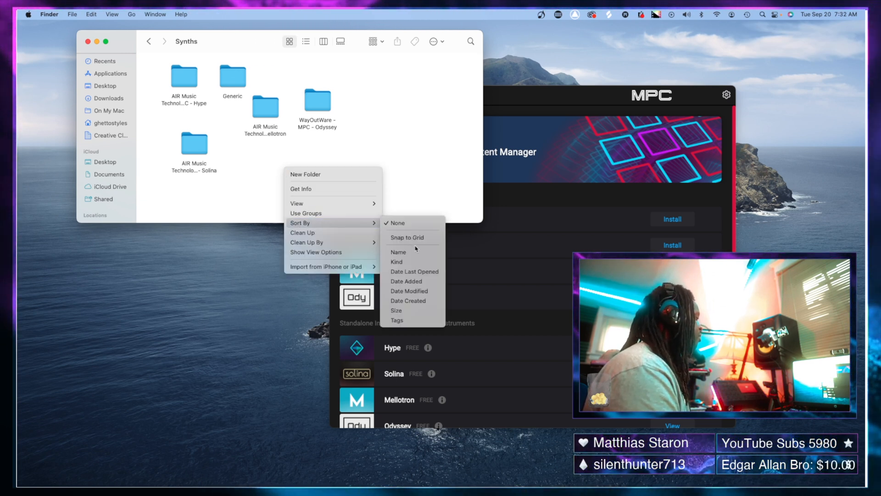
Sort the Synths folder's Hype, Mellotron, Solina, Generic and Odyssey folders by name.
left_click(398, 252)
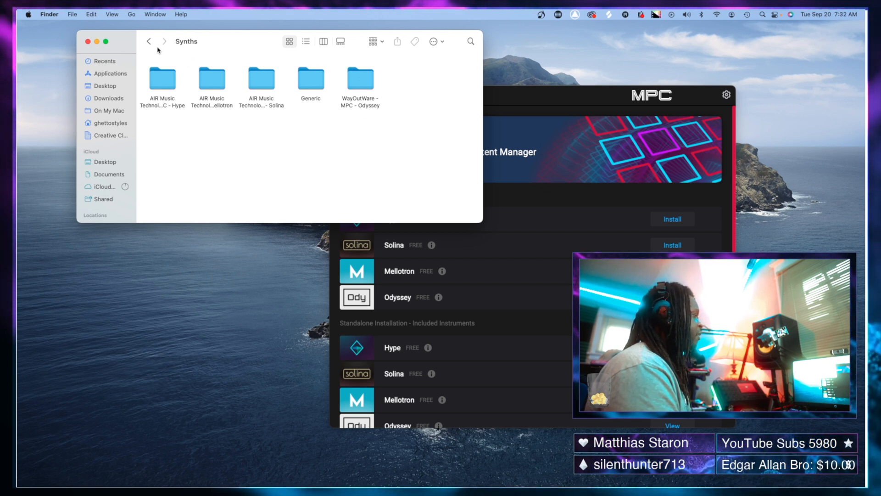
mouse_move(148, 41)
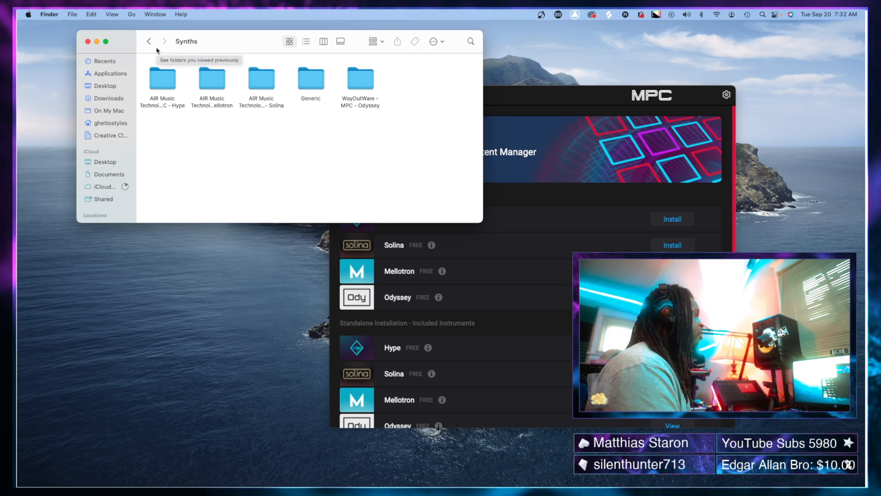
Go back to MPC USB, reopen Synths to verify its five folders, then close the window.
left_click(148, 41)
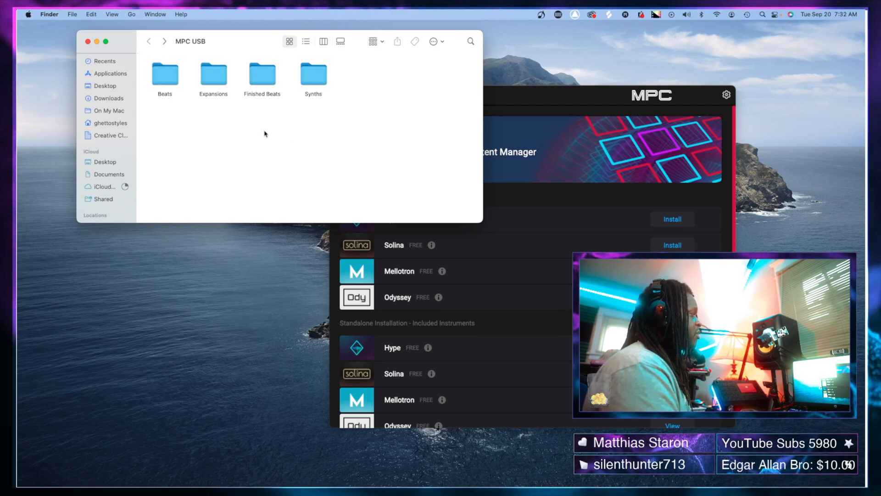
mouse_move(189, 125)
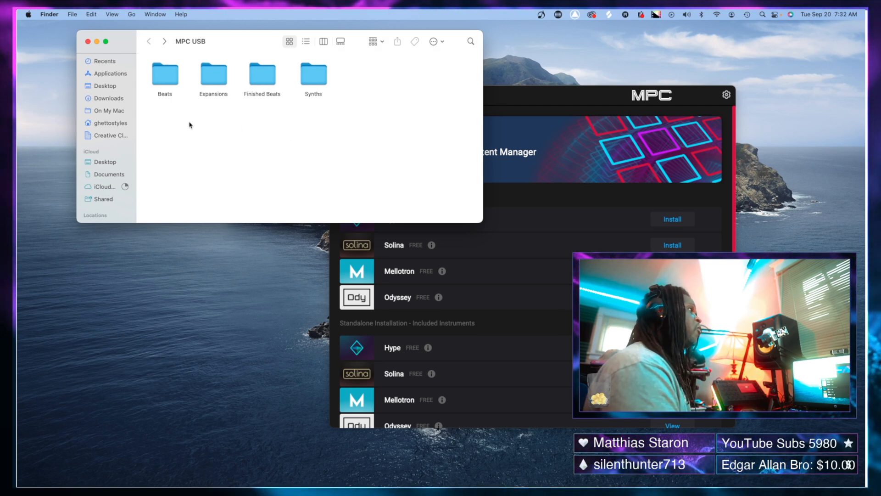
mouse_move(359, 113)
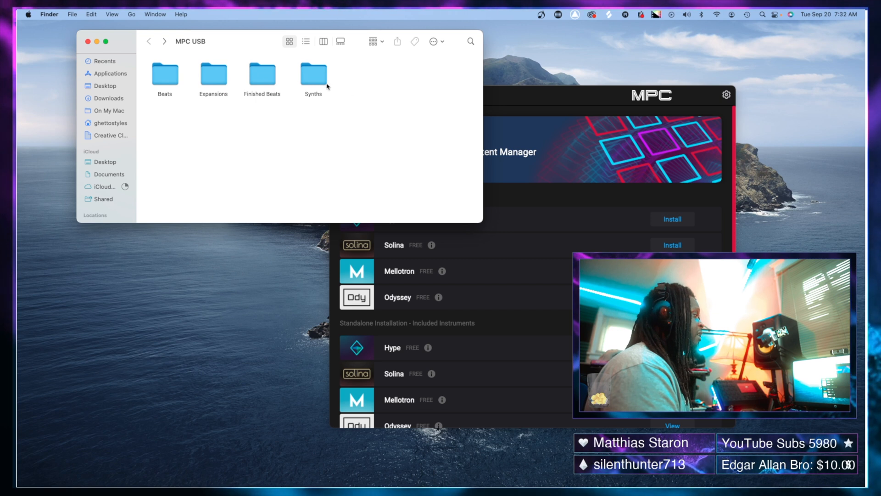
mouse_move(416, 113)
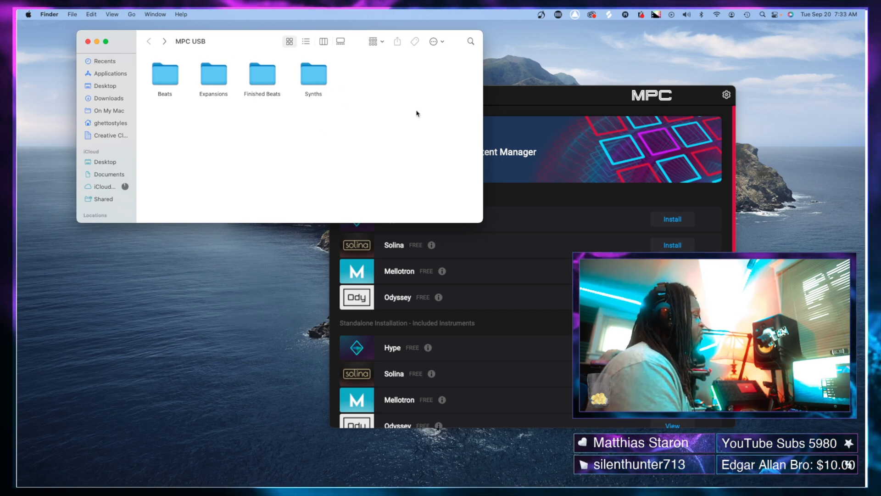
left_click(313, 76)
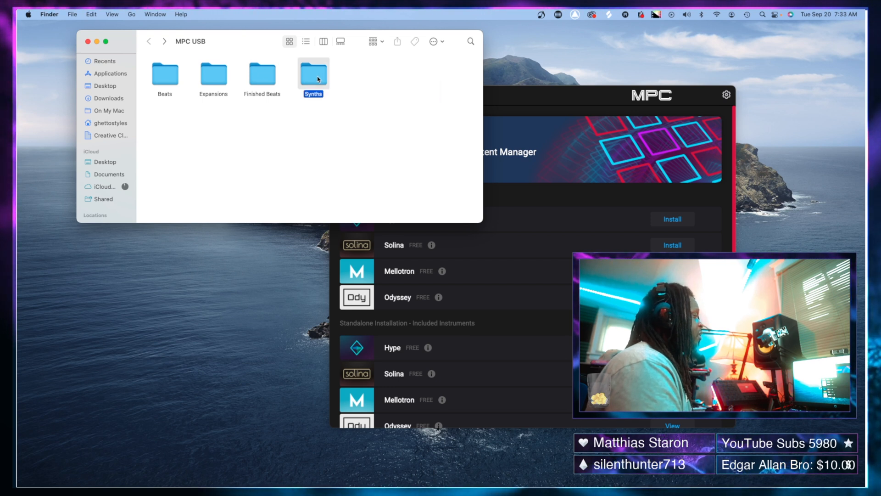
double_click(313, 74)
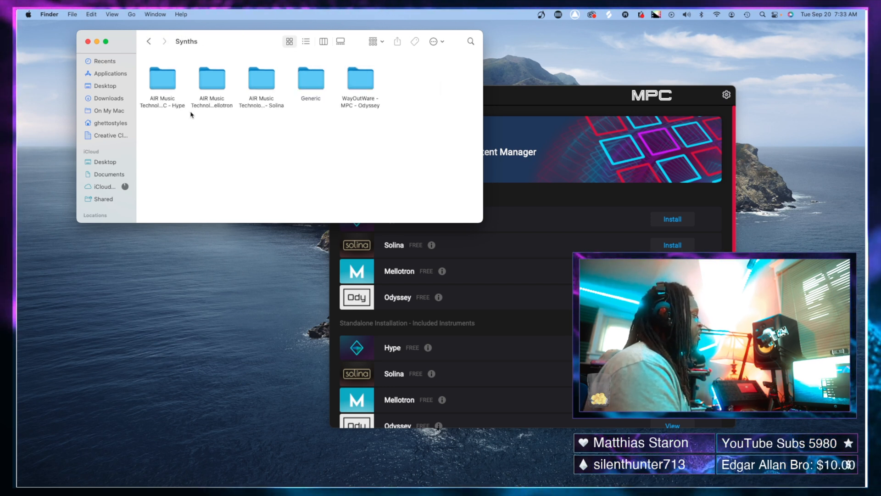
mouse_move(385, 124)
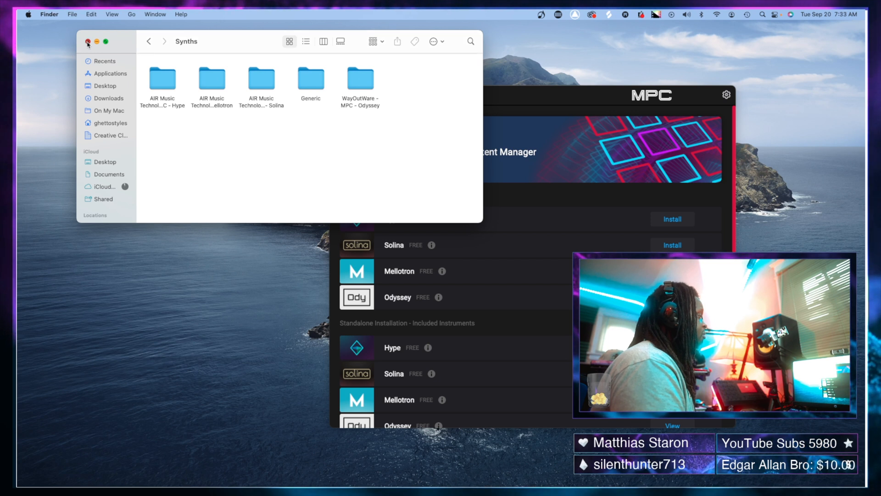
left_click(88, 42)
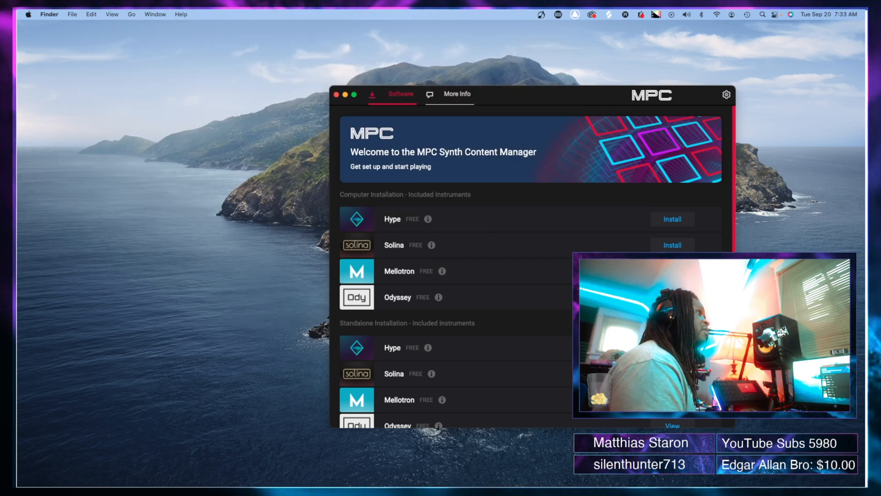